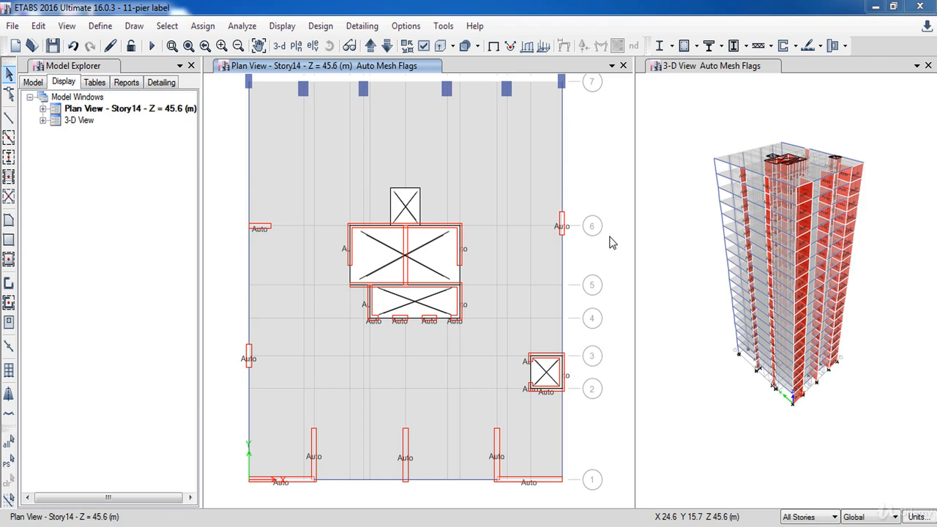
mouse_move(666, 202)
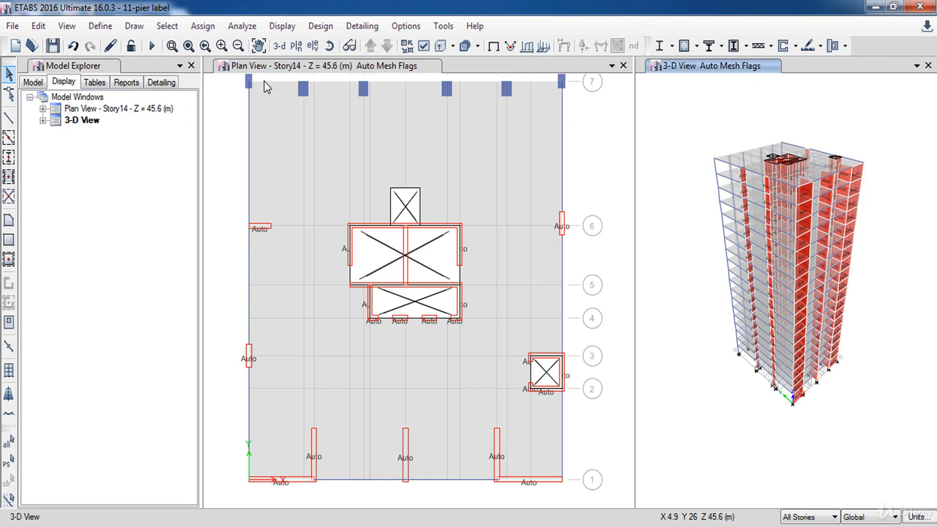
mouse_move(272, 110)
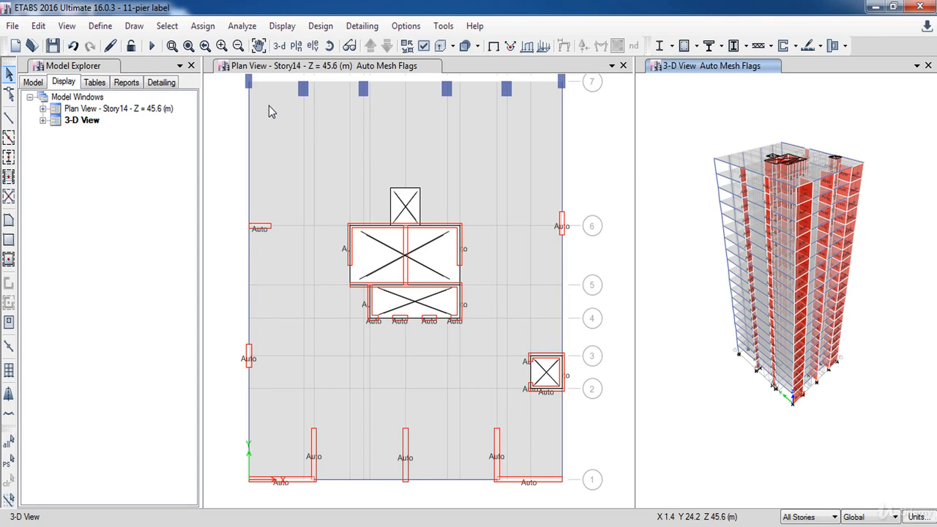
Step: Add pier labels P2, P3, P4 and Pl1 in the Pier Labels definitions
left_click(94, 26)
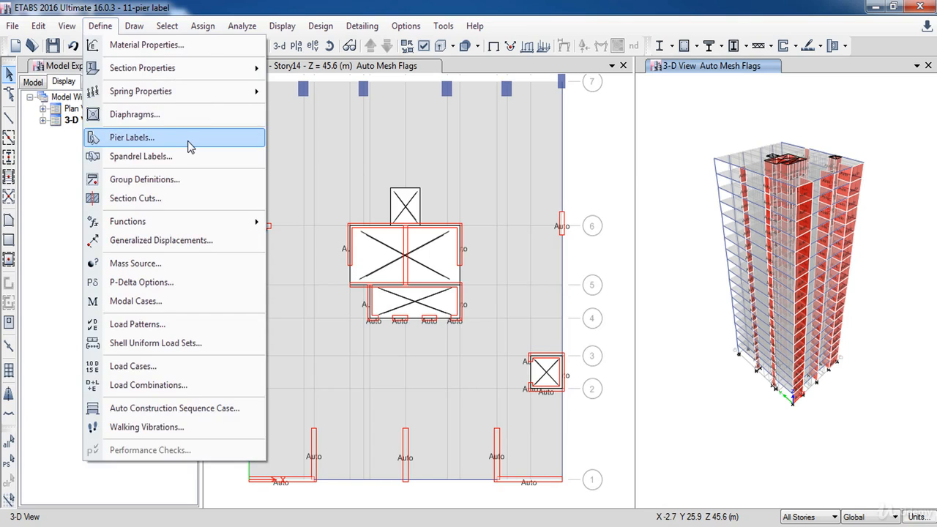
left_click(132, 138)
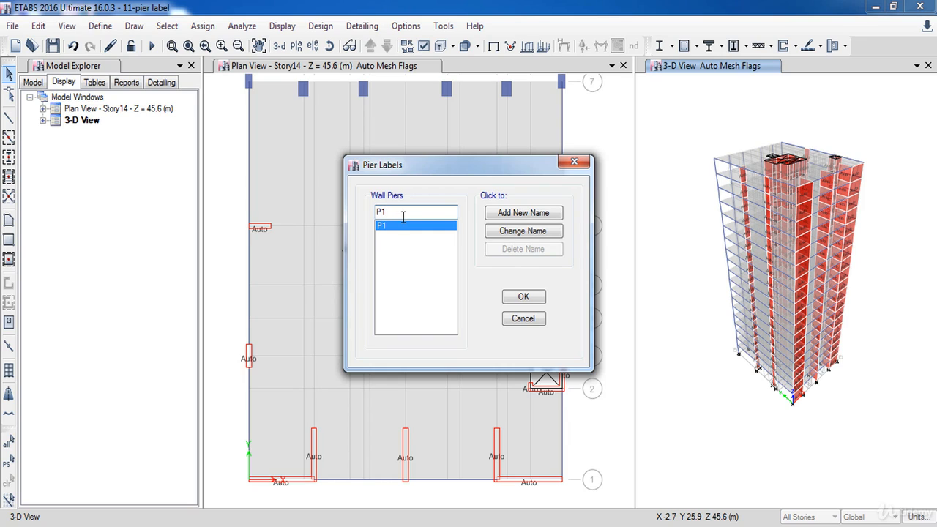
type("2")
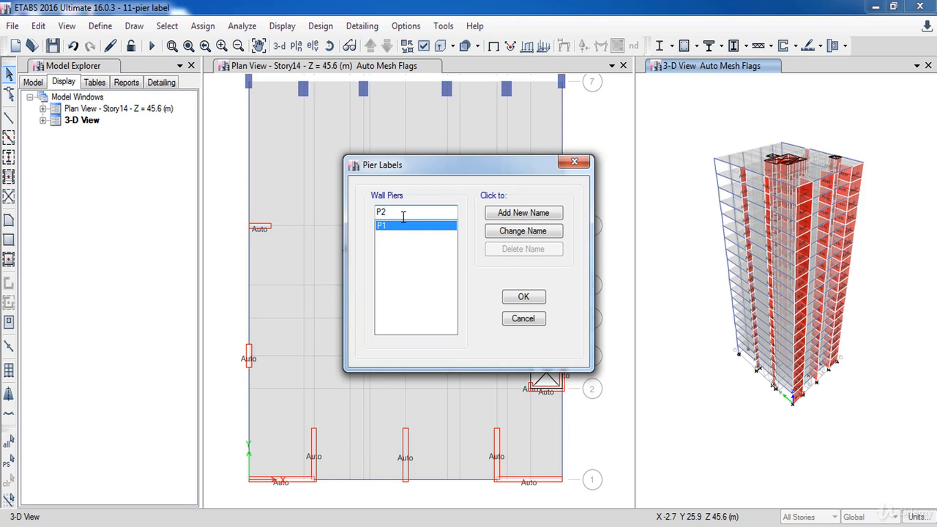
mouse_move(523, 212)
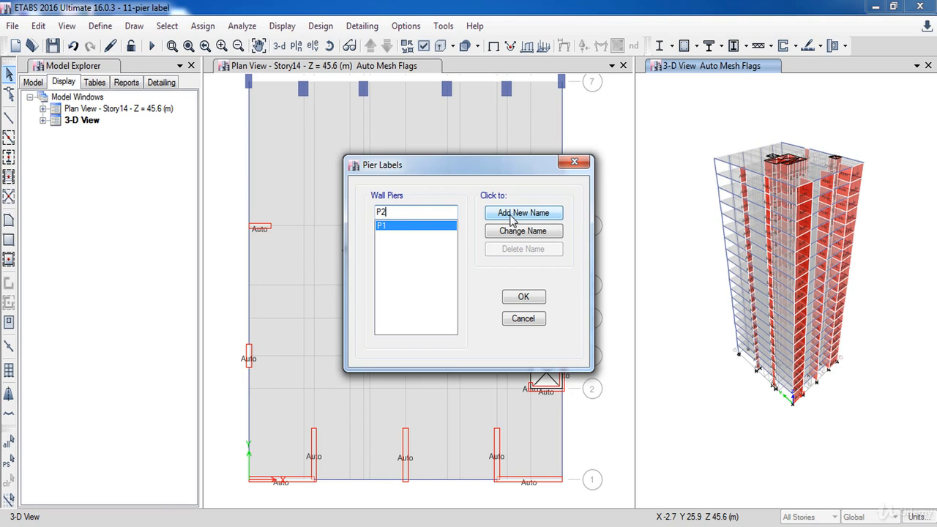
left_click(523, 212)
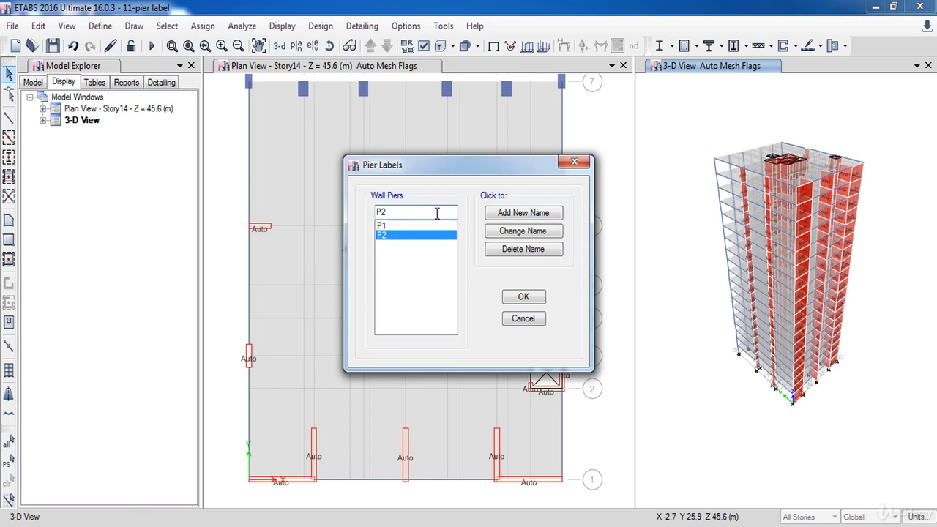
left_click(523, 212)
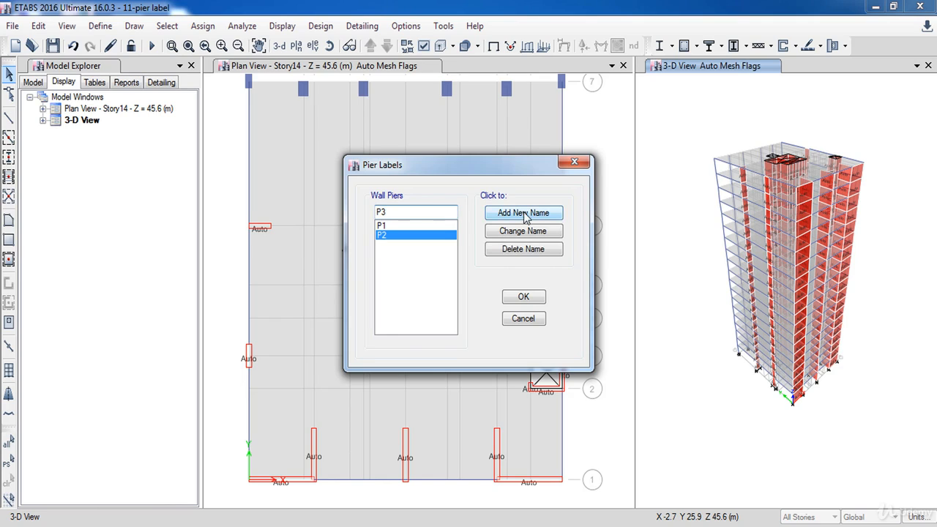
left_click(523, 212)
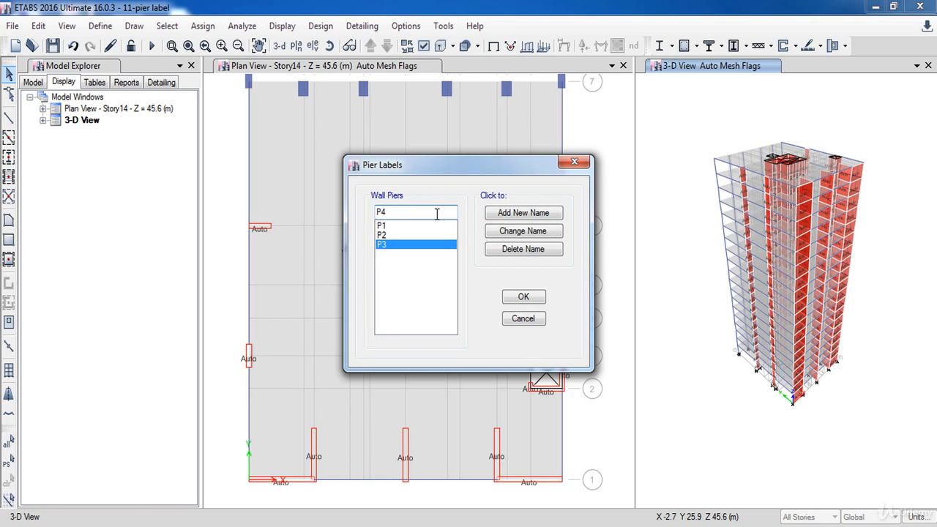
left_click(522, 212)
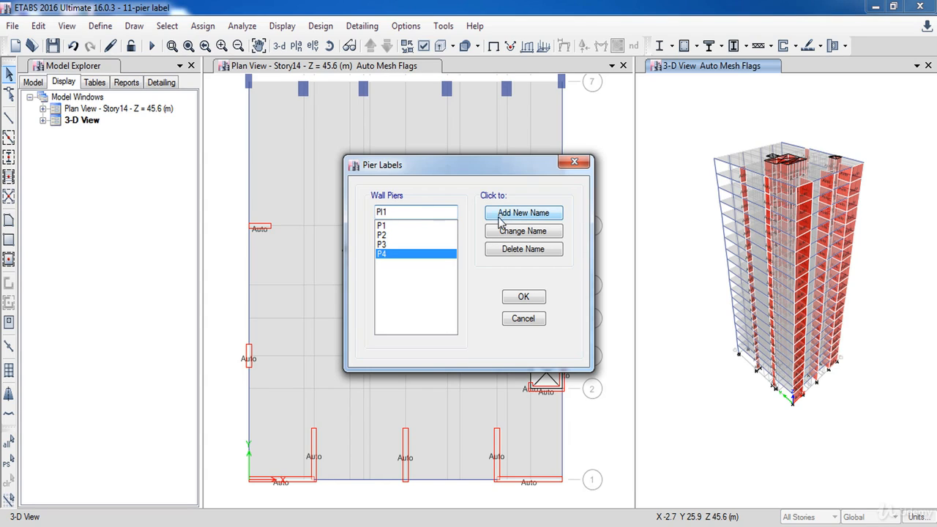
left_click(522, 212)
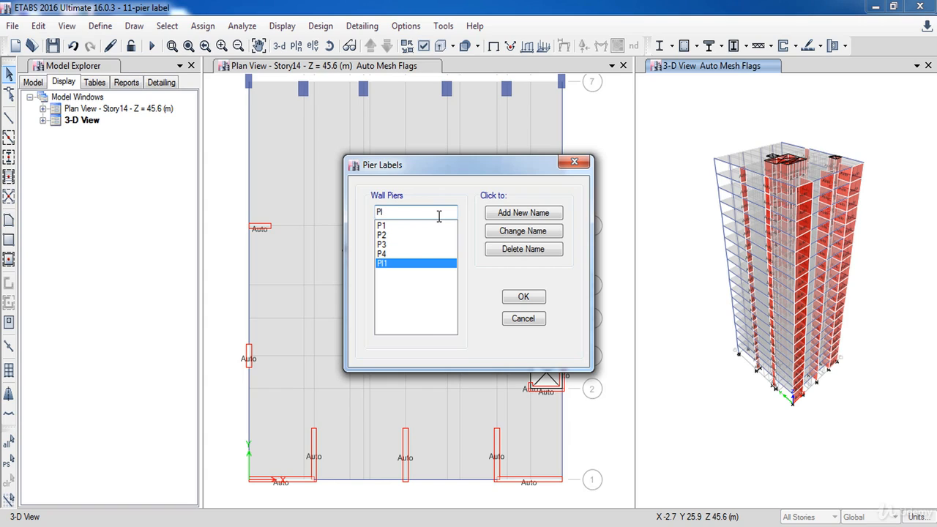
Step: Add pier labels Pl2, Core1 and Core2, then confirm the label list
type("2")
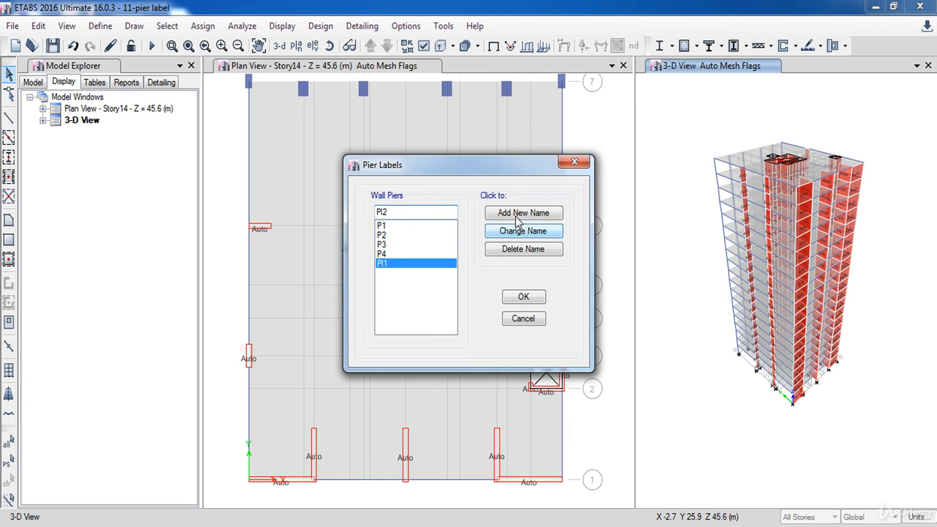
left_click(522, 212)
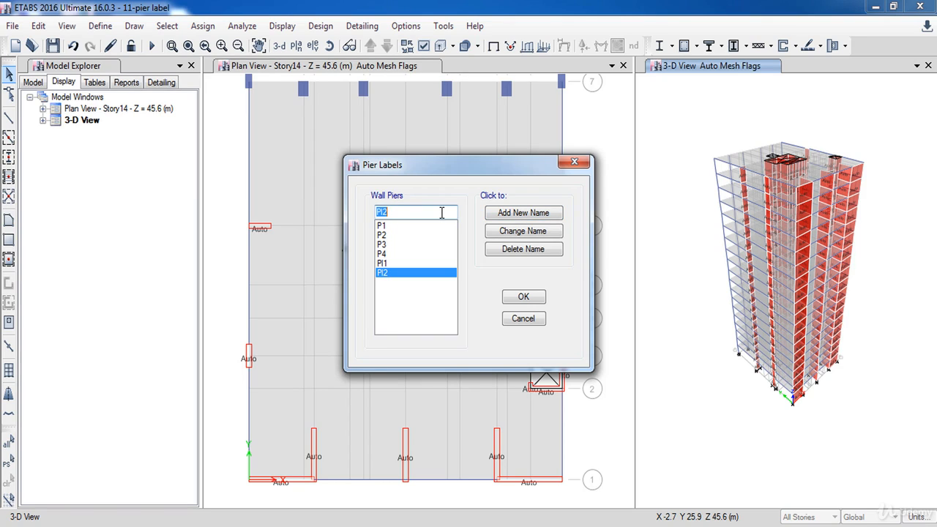
type("Core1")
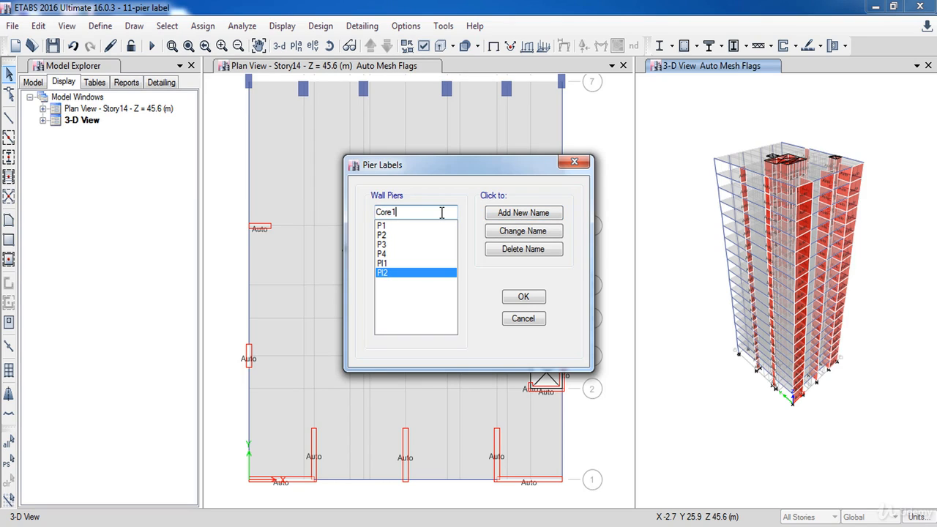
left_click(522, 213)
type("2")
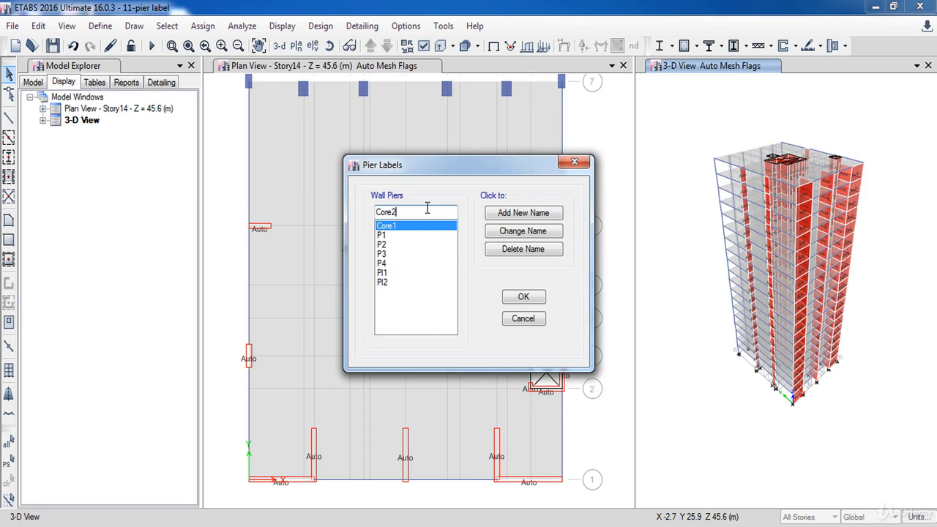
mouse_move(523, 213)
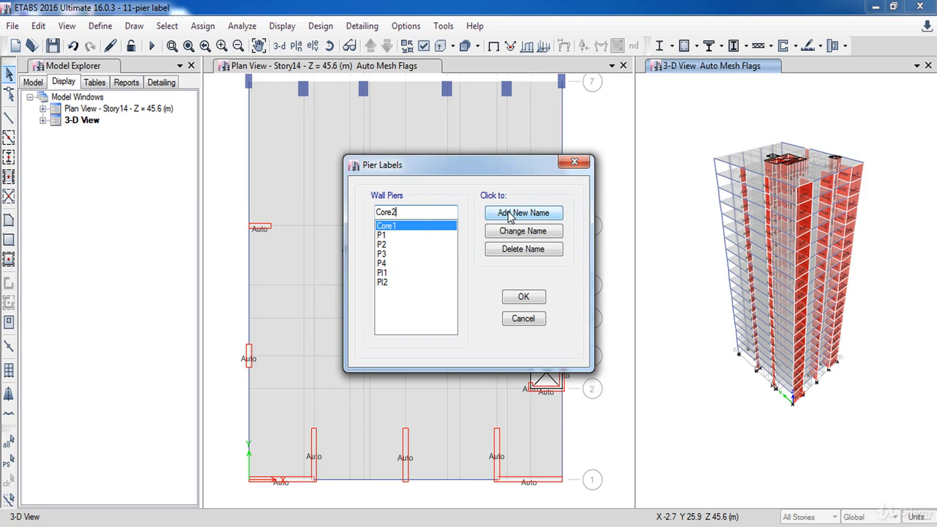
left_click(523, 212)
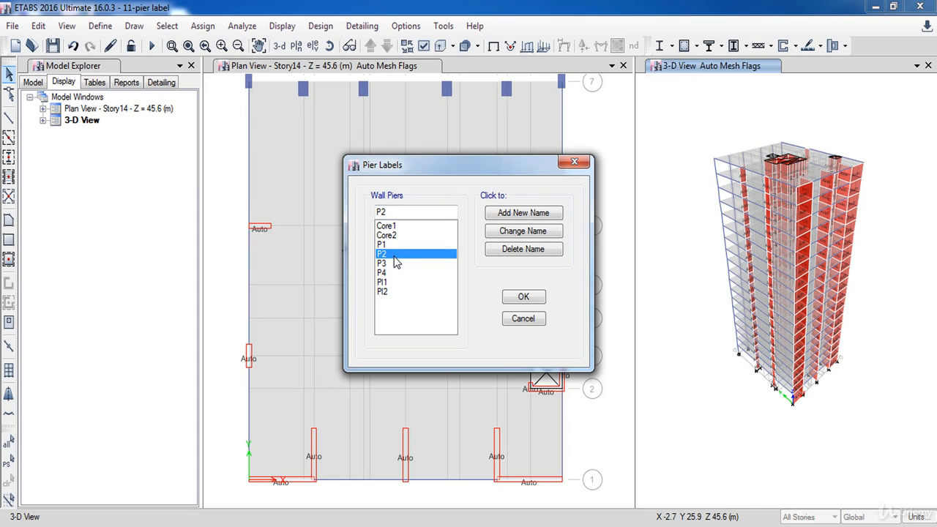
left_click(523, 295)
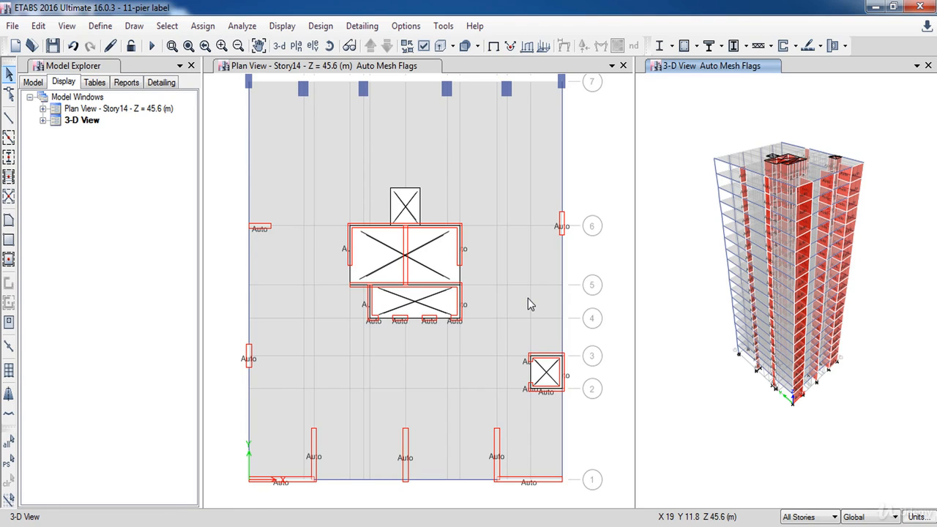
mouse_move(410, 90)
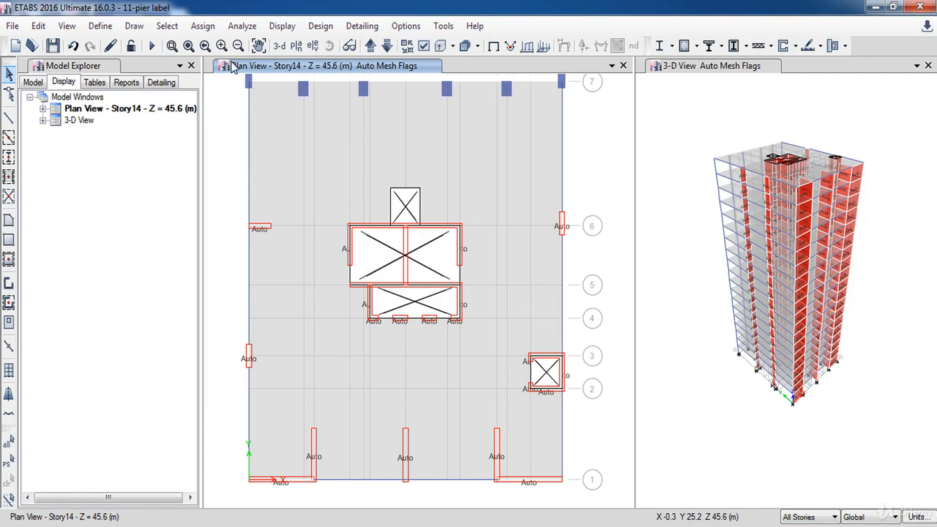
Step: Select all wall objects by type and show only the selected walls in plan
left_click(167, 26)
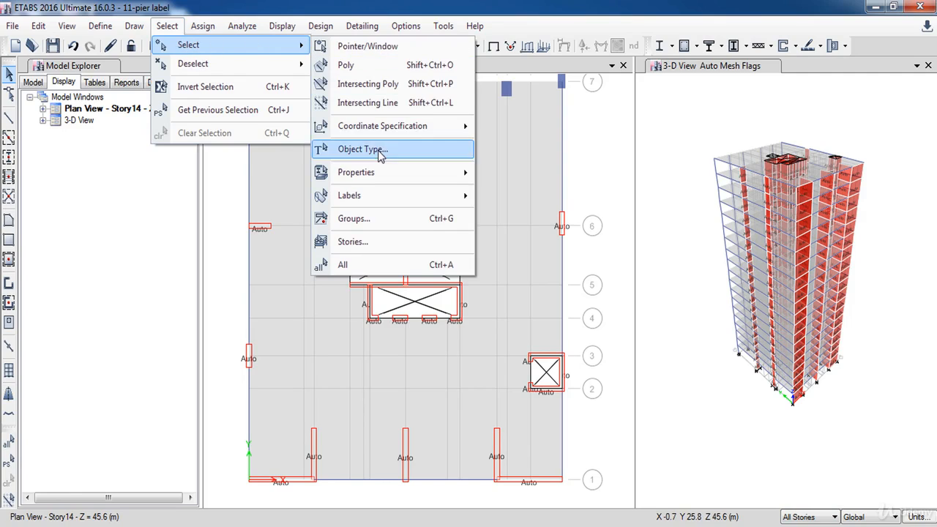
left_click(363, 150)
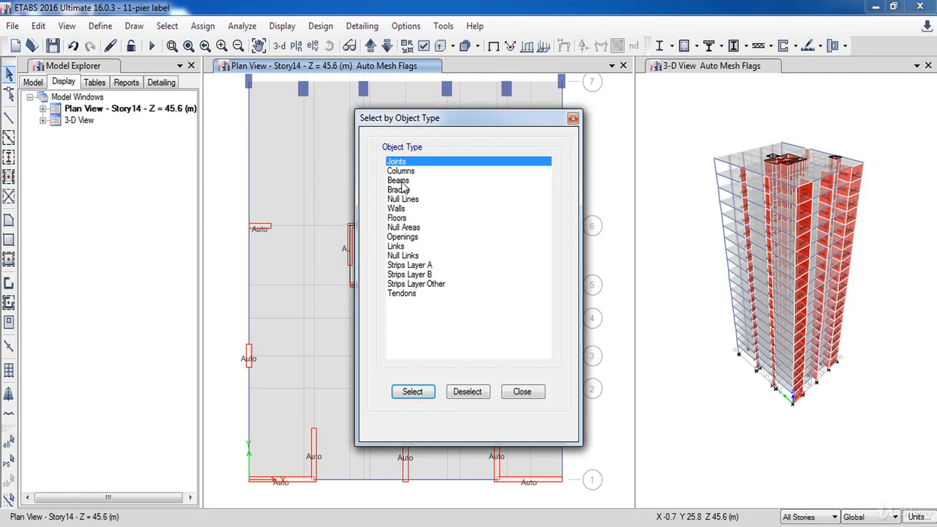
left_click(396, 208)
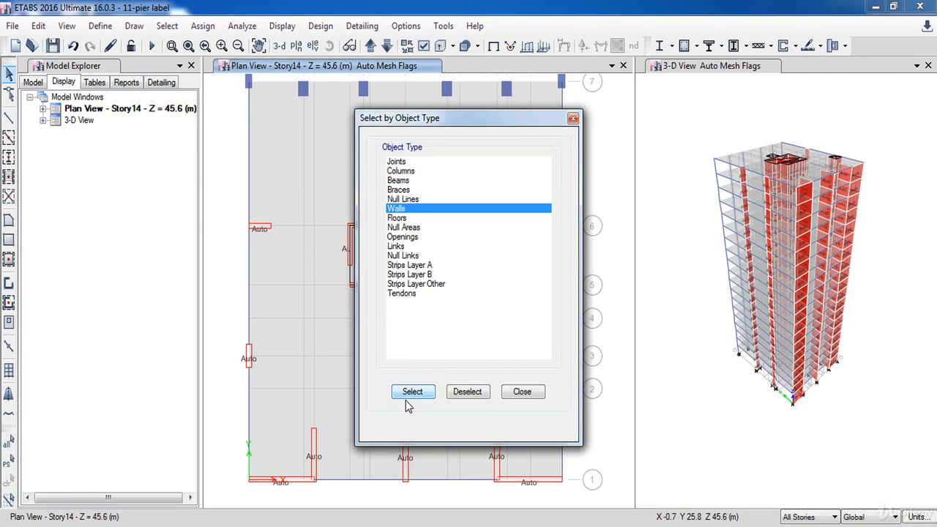
left_click(413, 391)
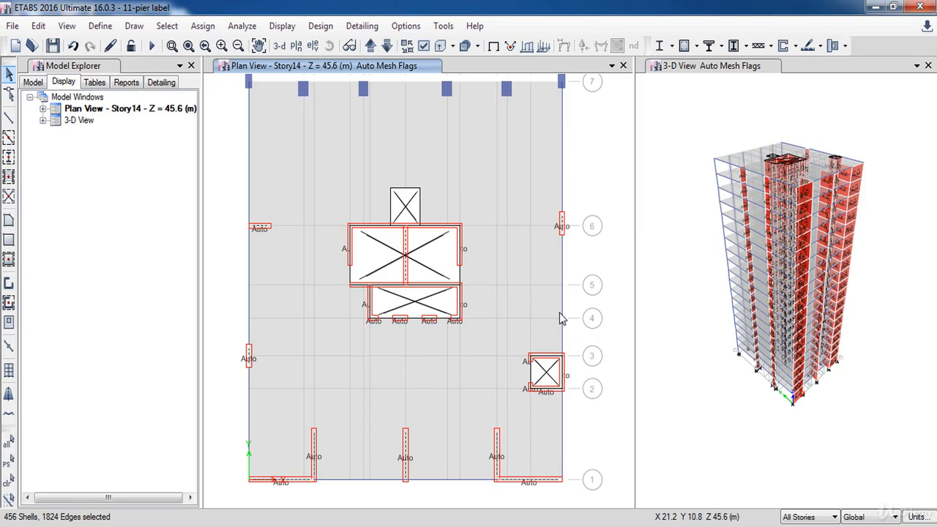
right_click(563, 319)
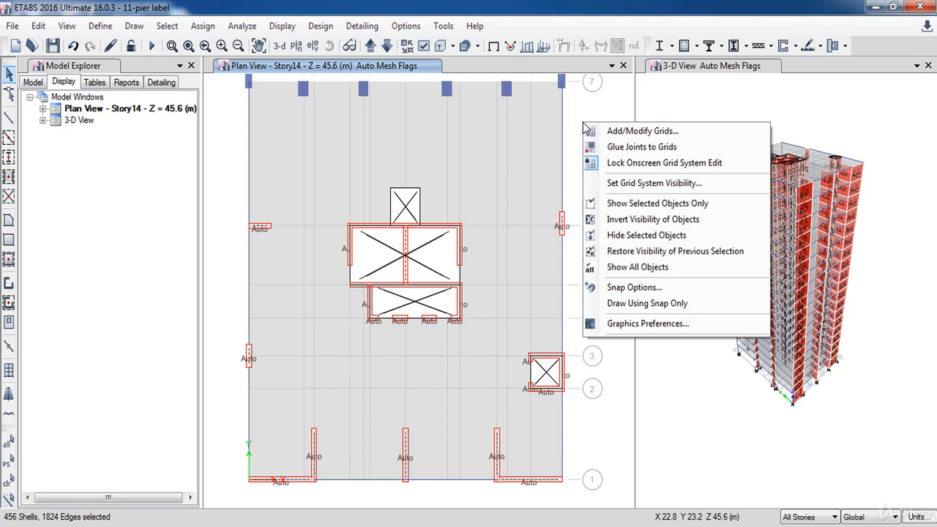
mouse_move(656, 202)
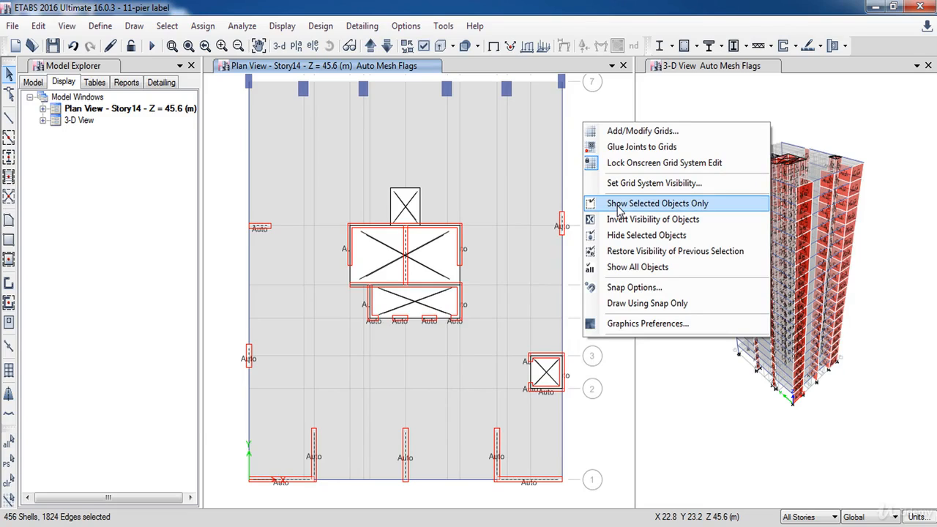
left_click(656, 202)
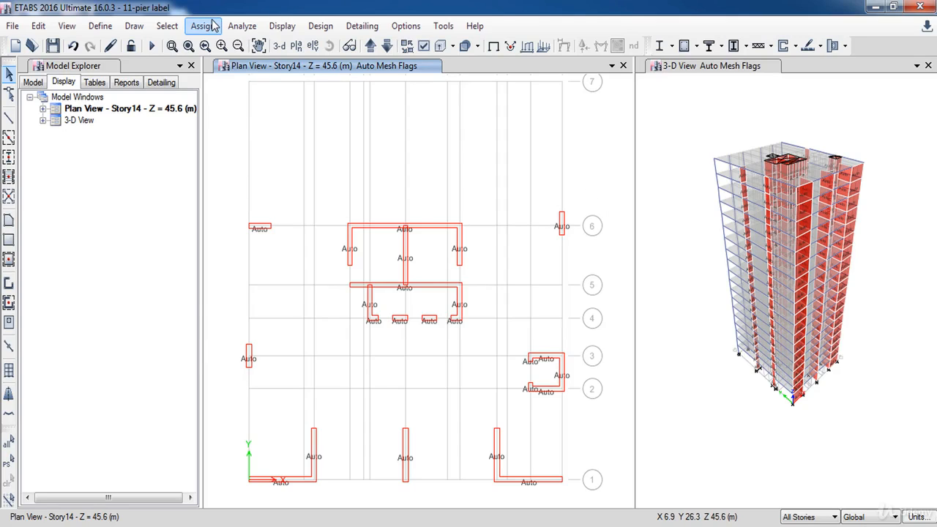
Step: Assign pier P1 to the left wall at grid 6 and P2 to the left wall at grid 3
left_click(202, 26)
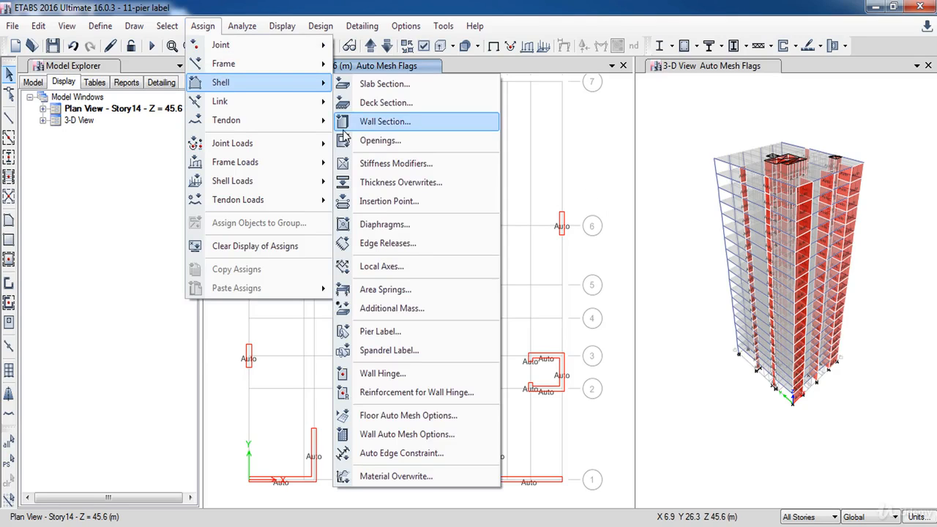
left_click(381, 331)
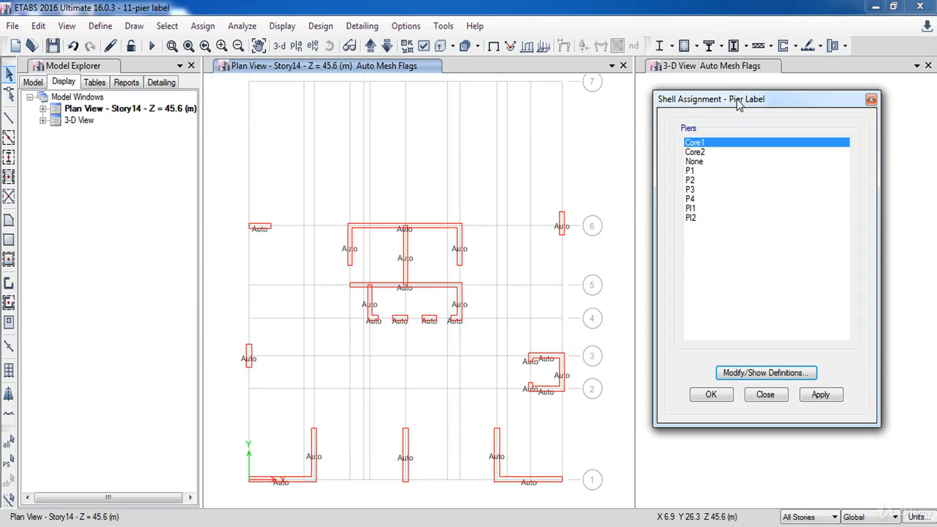
mouse_move(720, 185)
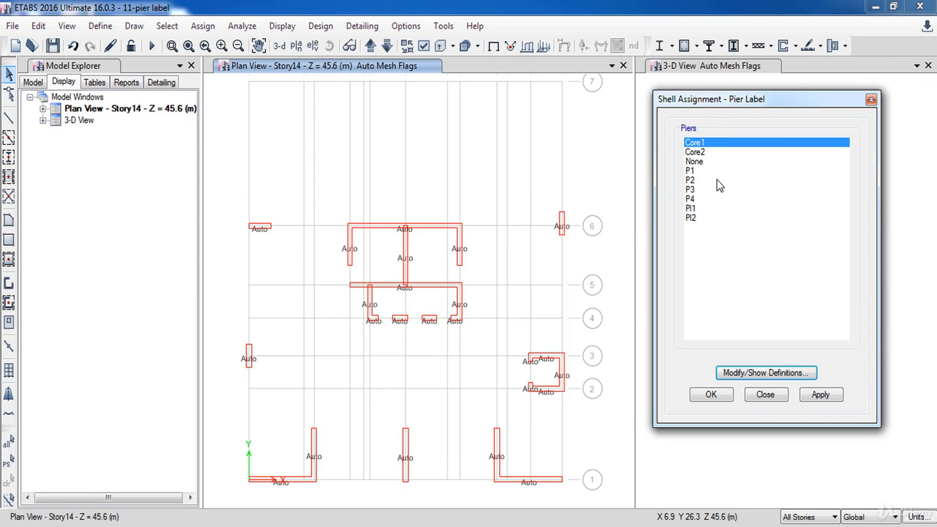
left_click(691, 170)
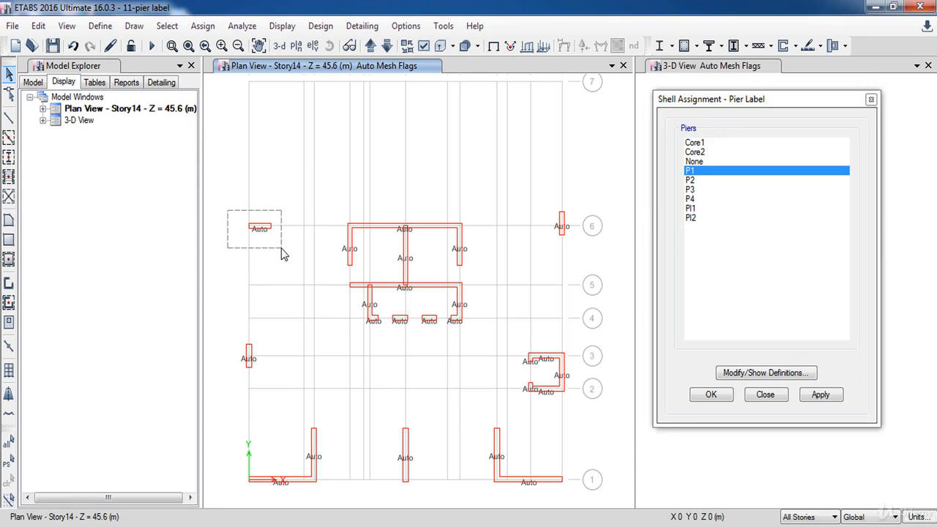
left_click(820, 395)
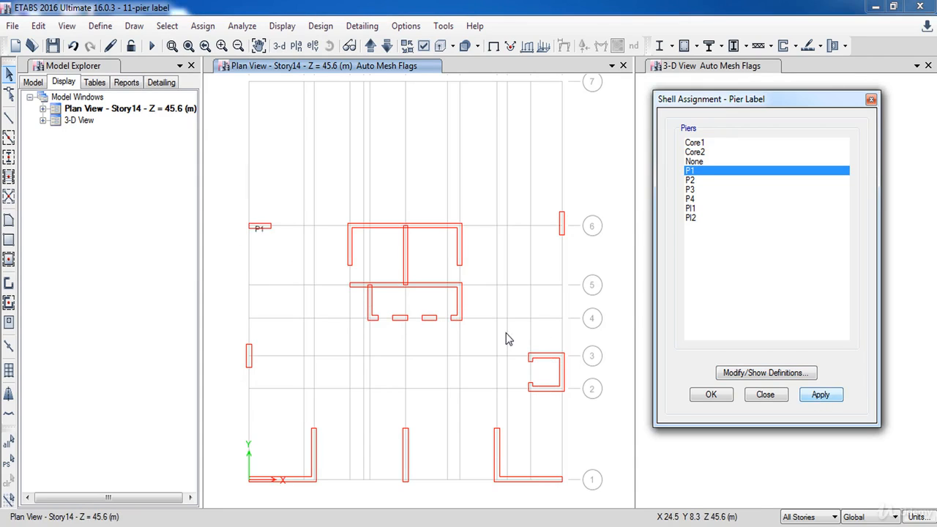
left_click(820, 395)
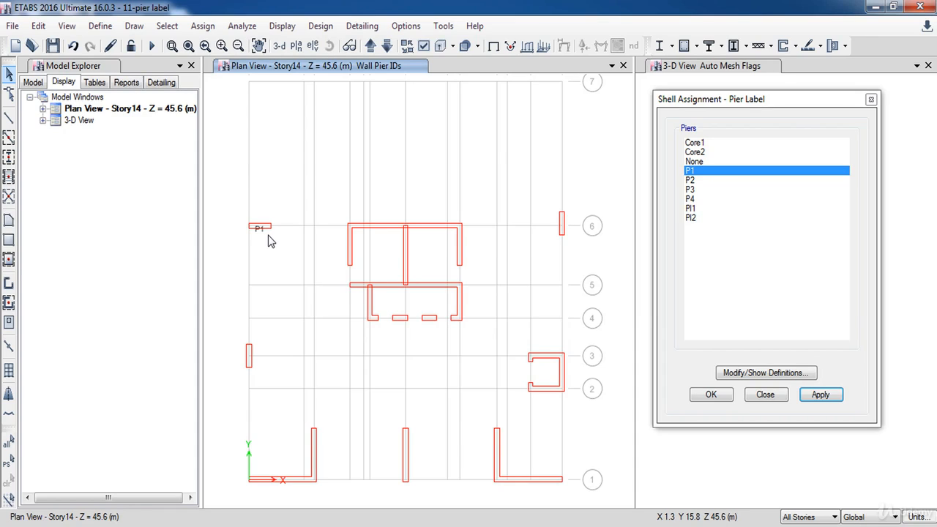
left_click(691, 180)
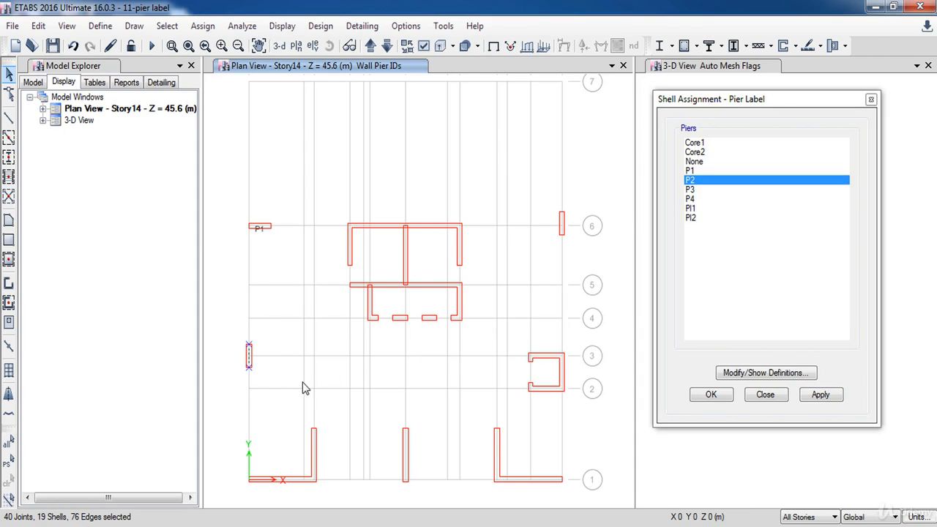
left_click(819, 395)
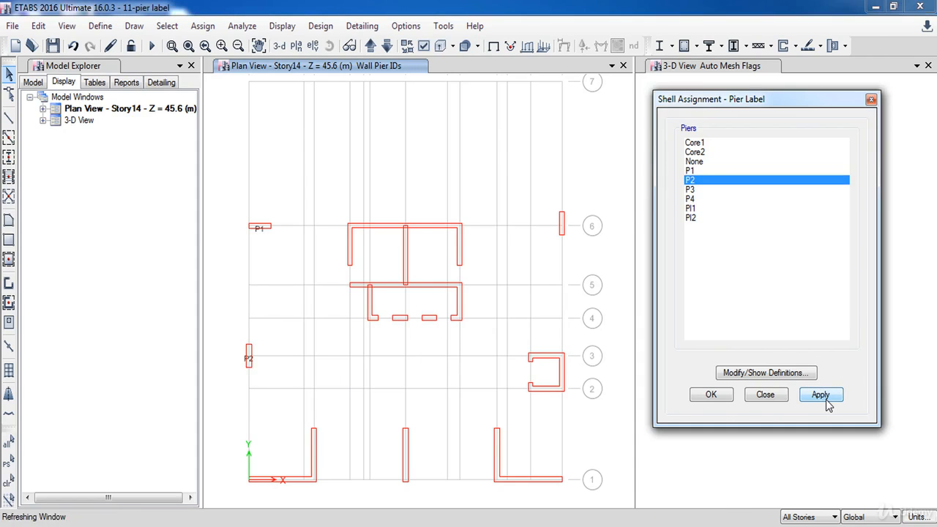
Step: Assign P3 to the bottom middle wall and Pl1 to the right wall at grid 6
left_click(820, 395)
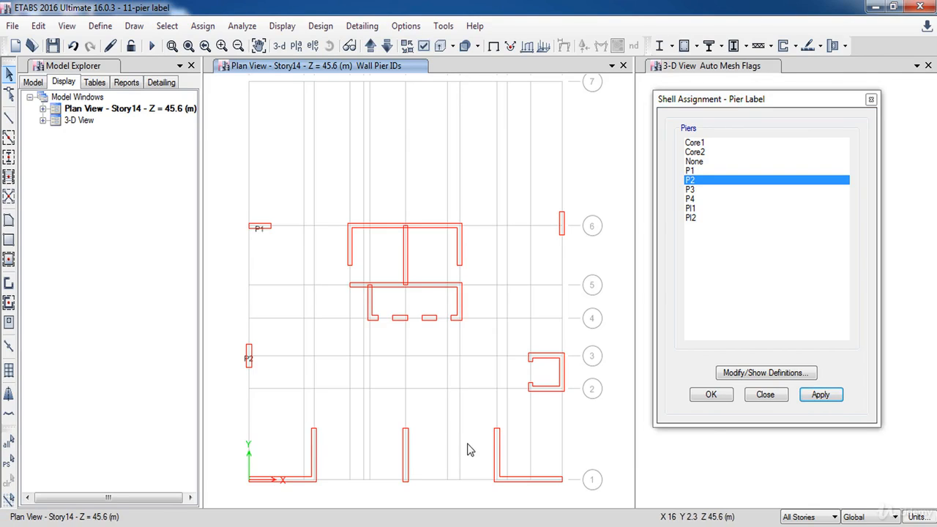
left_click(691, 189)
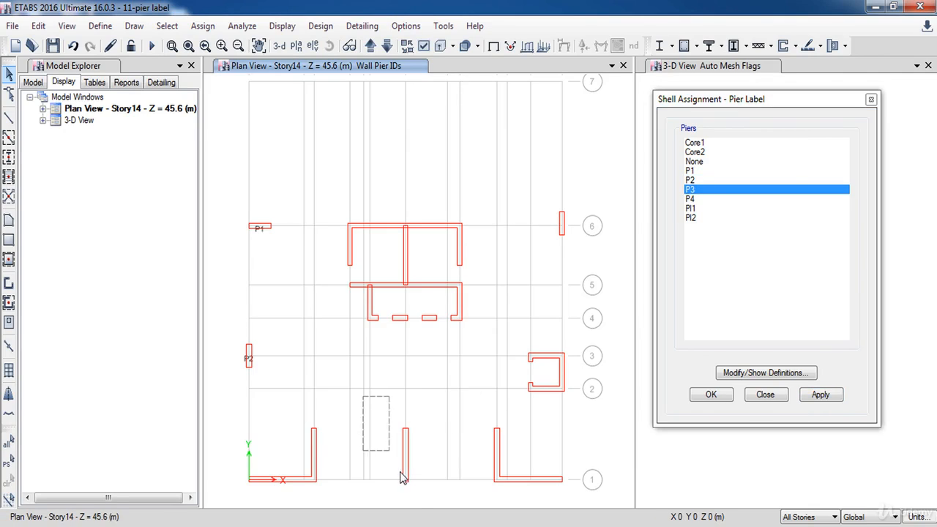
left_click(820, 395)
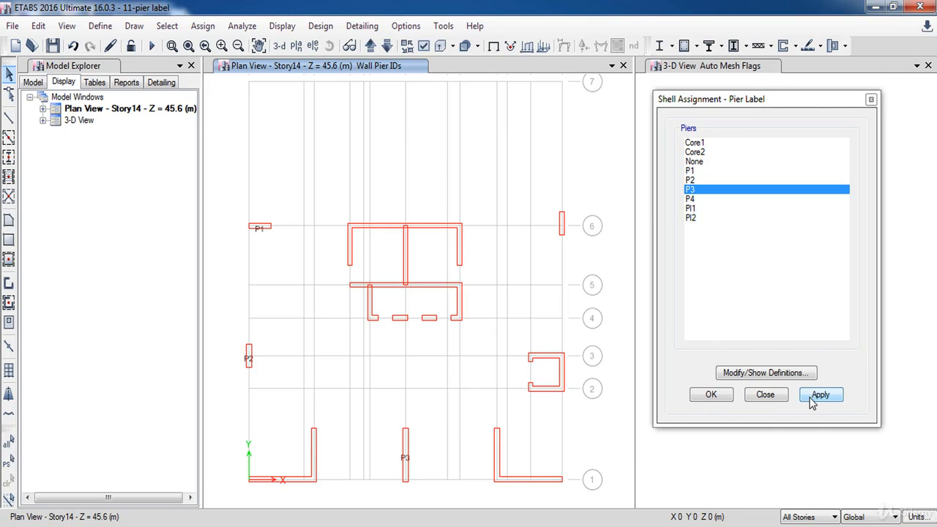
left_click(820, 395)
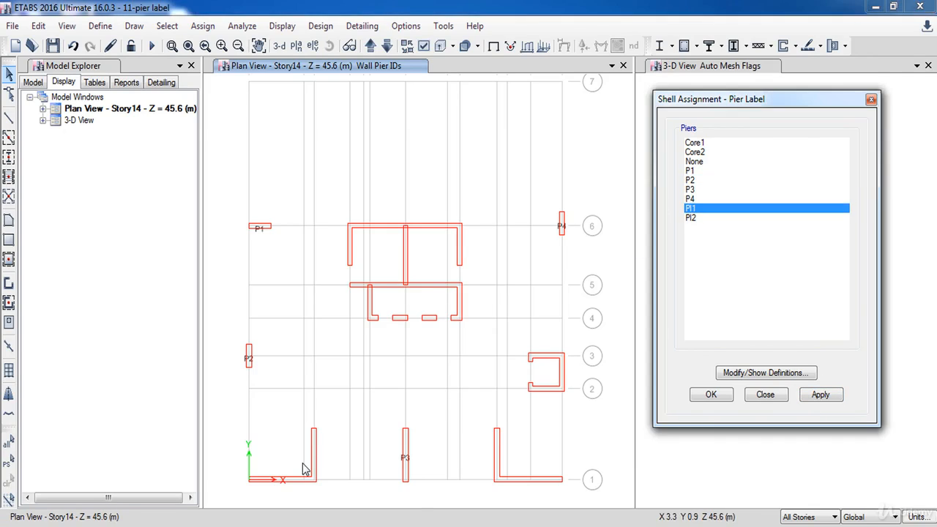
Step: Assign Pl2 to the bottom right L-shaped wall and Core1 to the central core walls
left_click(691, 216)
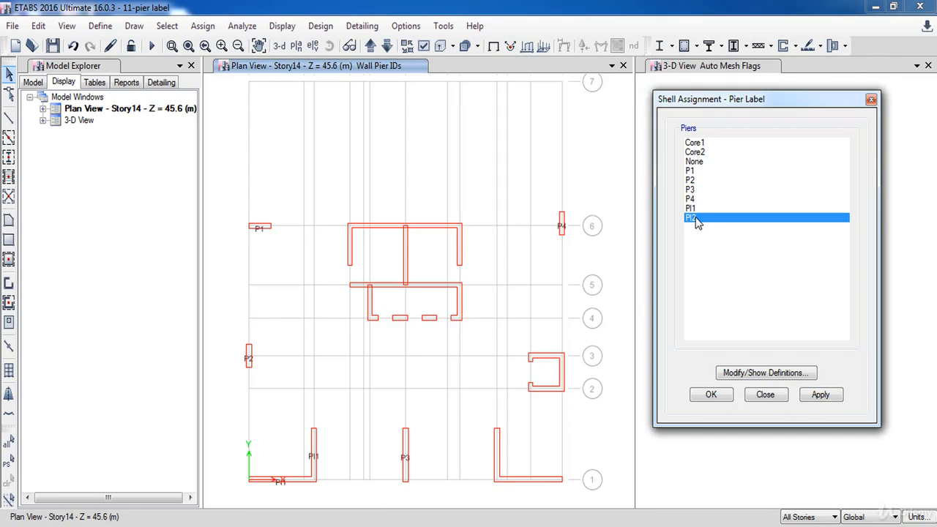
left_click(820, 395)
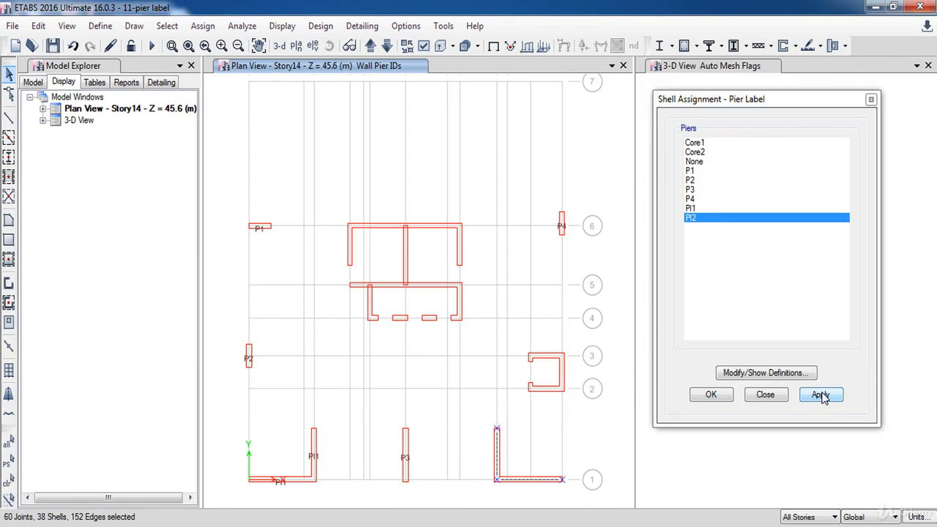
left_click(820, 395)
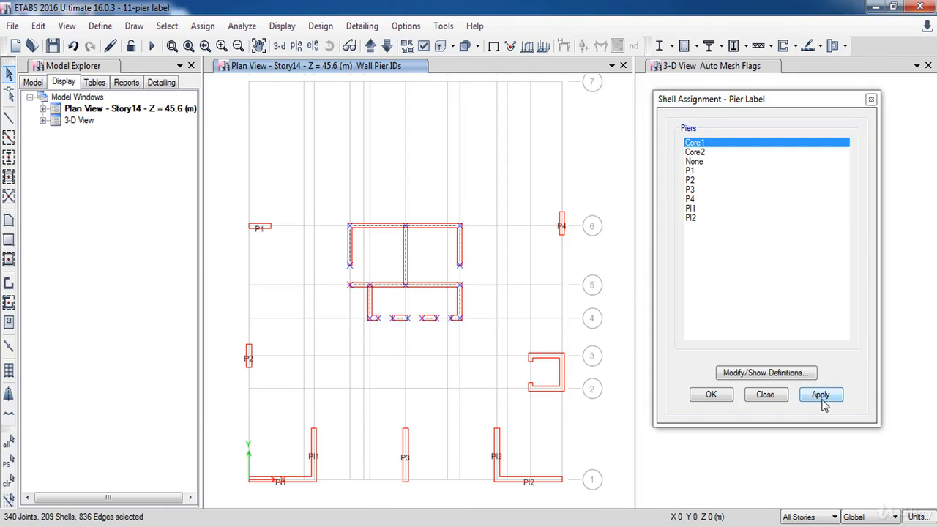
left_click(820, 395)
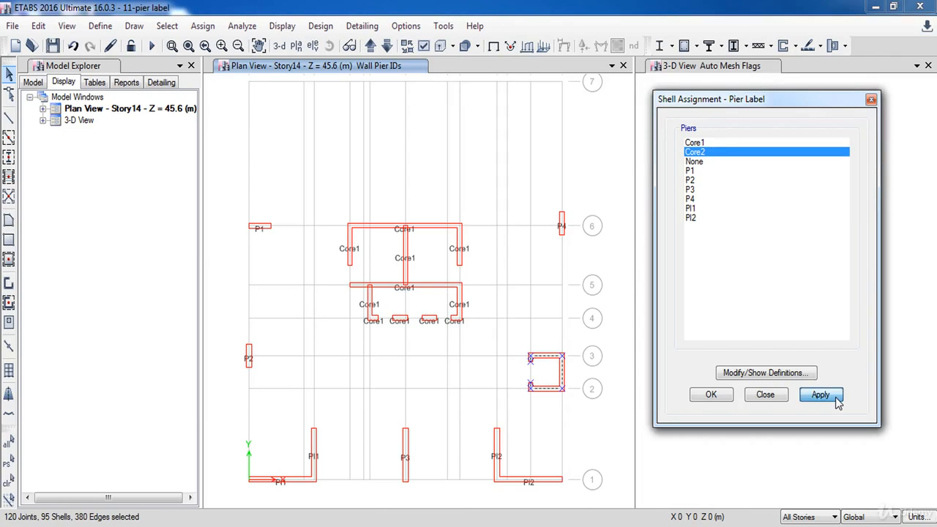
Step: Assign Core2 to the small core walls between grids 2 and 3
left_click(820, 395)
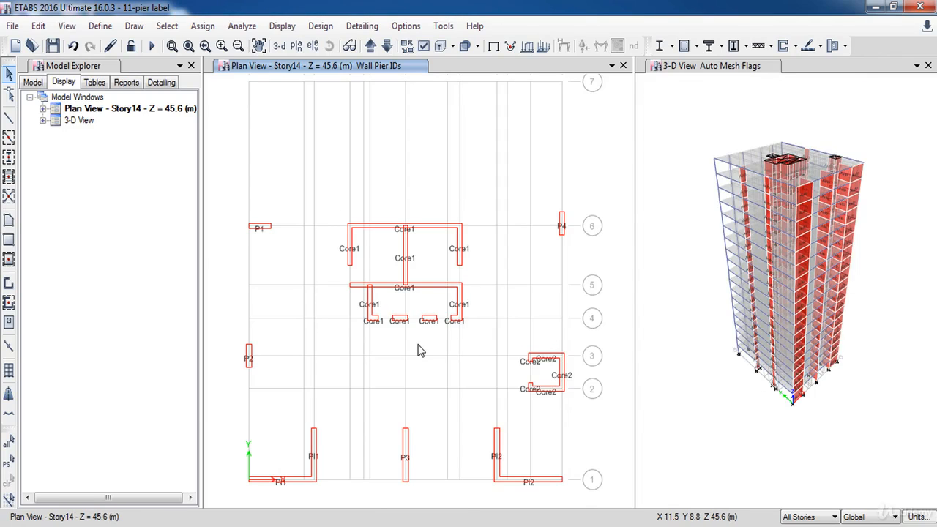
mouse_move(432, 325)
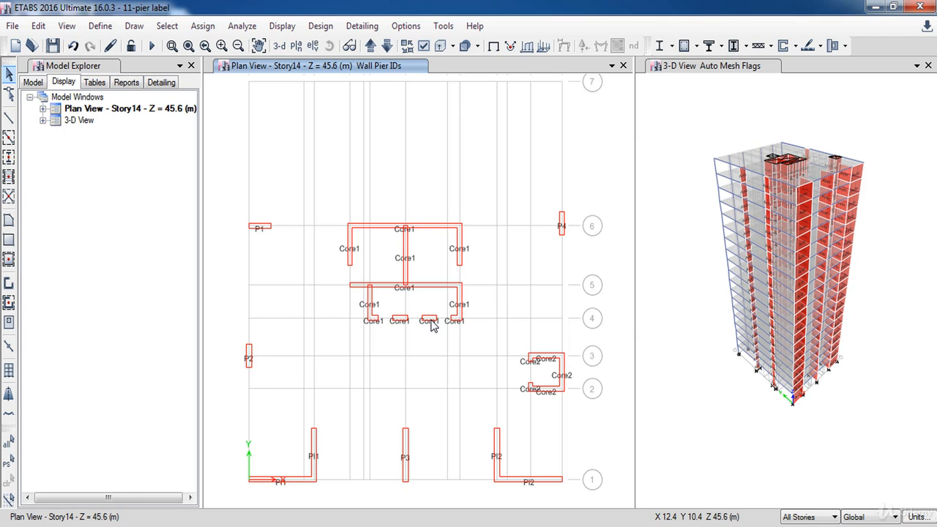
mouse_move(338, 355)
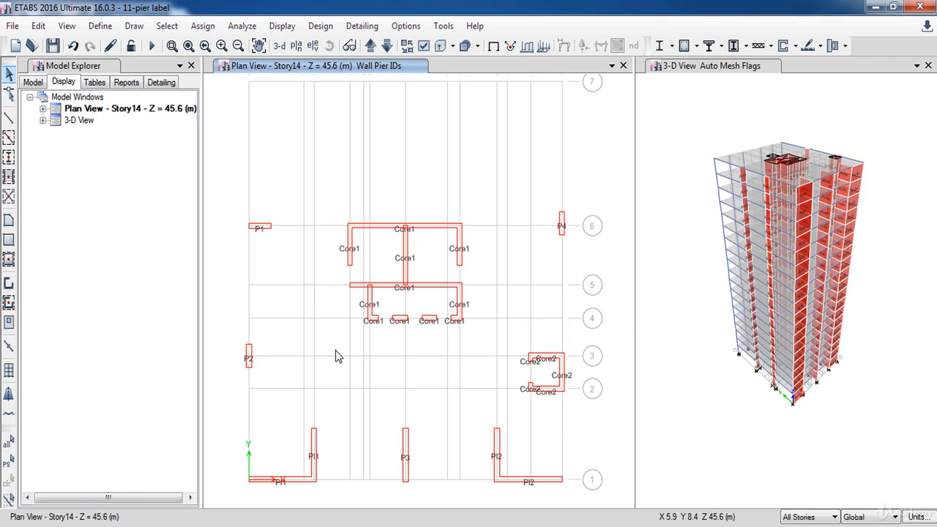